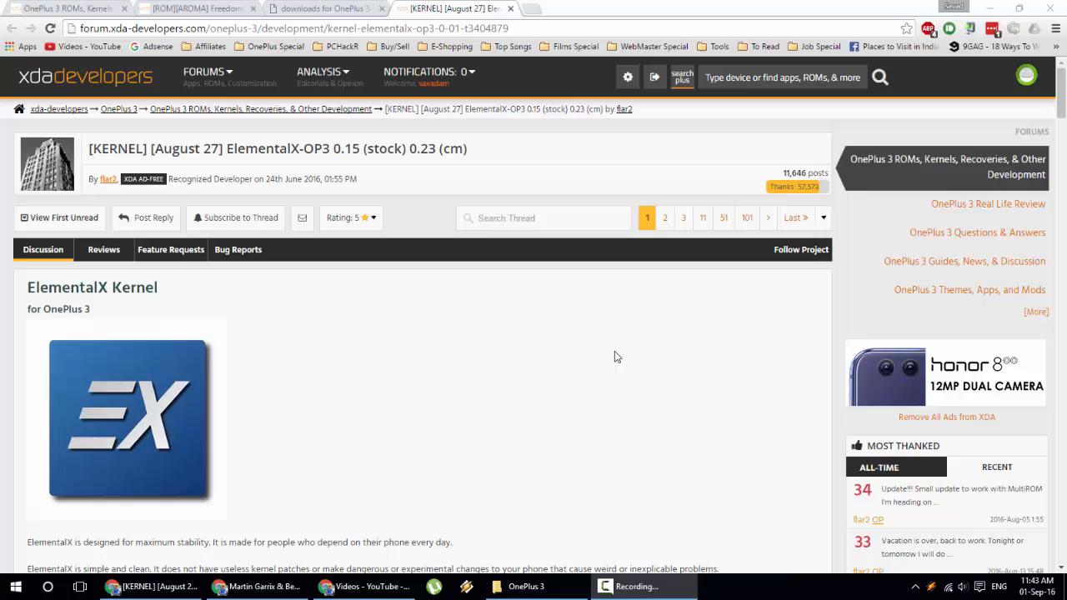
pyautogui.moveTo(490, 283)
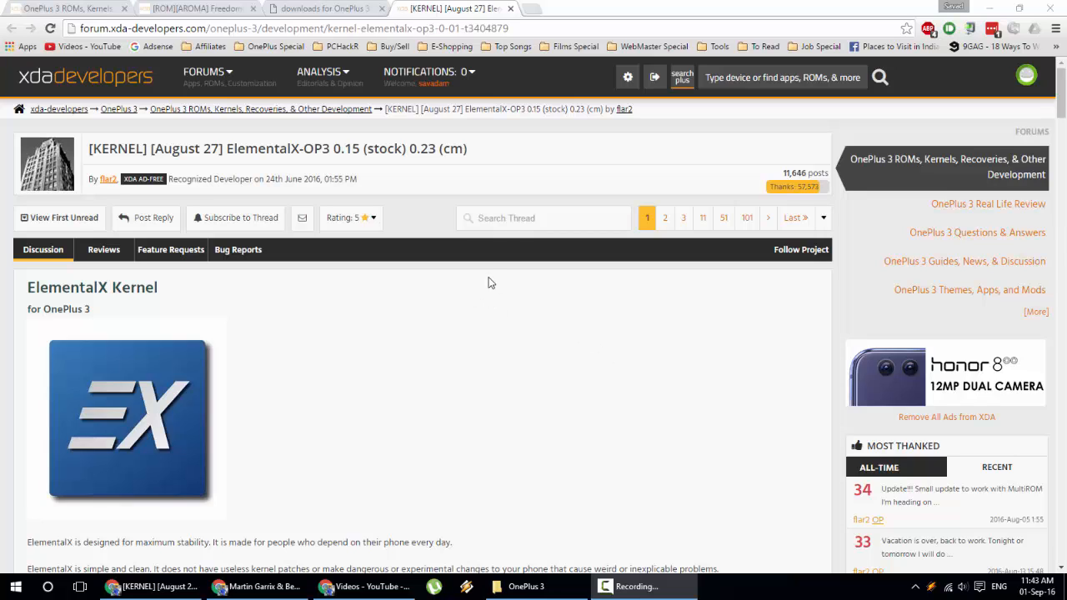
# Step: Read through the ElementalX OnePlus 3 thread from its description down to the Installation section
pyautogui.doubleClick(250, 149)
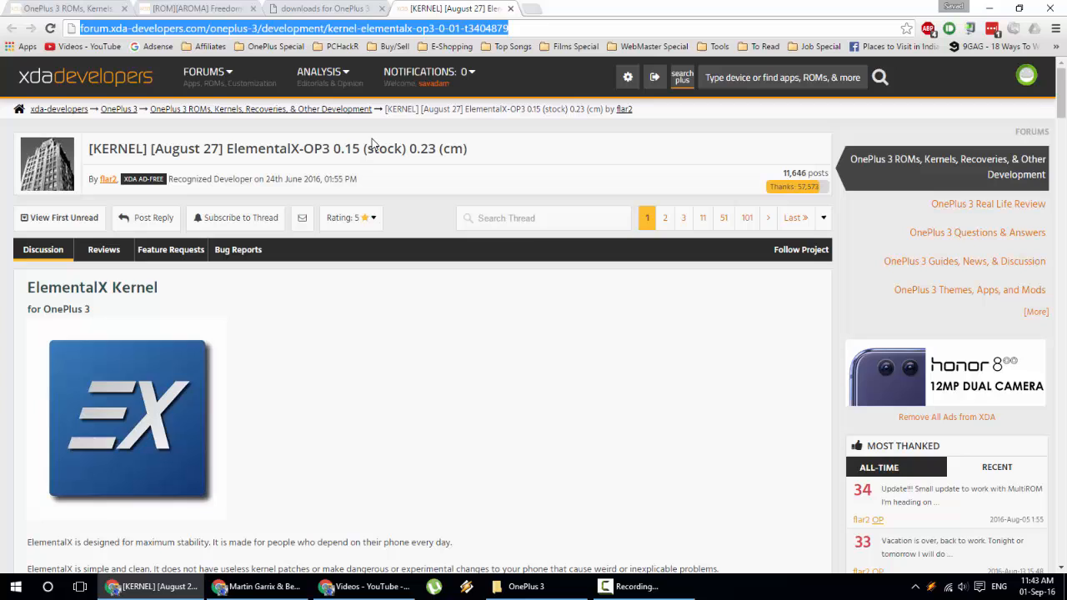
pyautogui.scroll(-3)
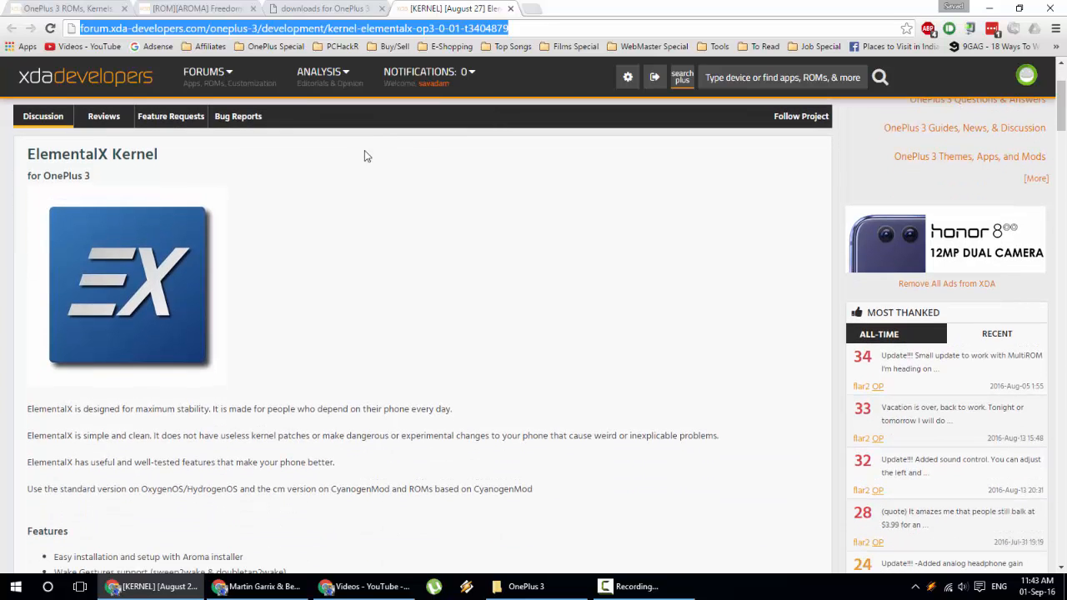
pyautogui.moveTo(27, 408); pyautogui.dragTo(163, 409)
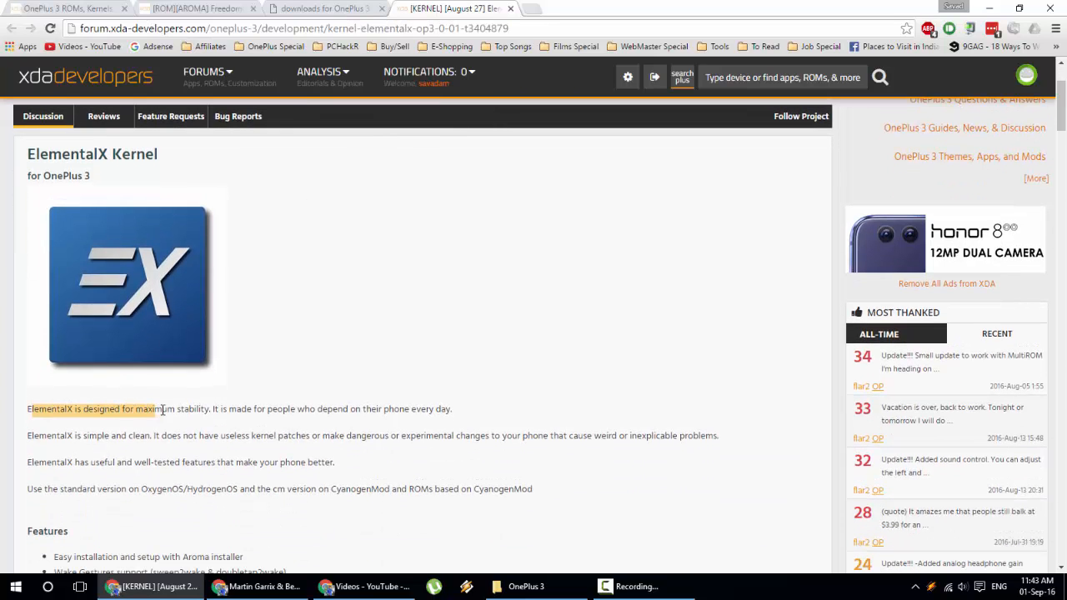
pyautogui.click(330, 330)
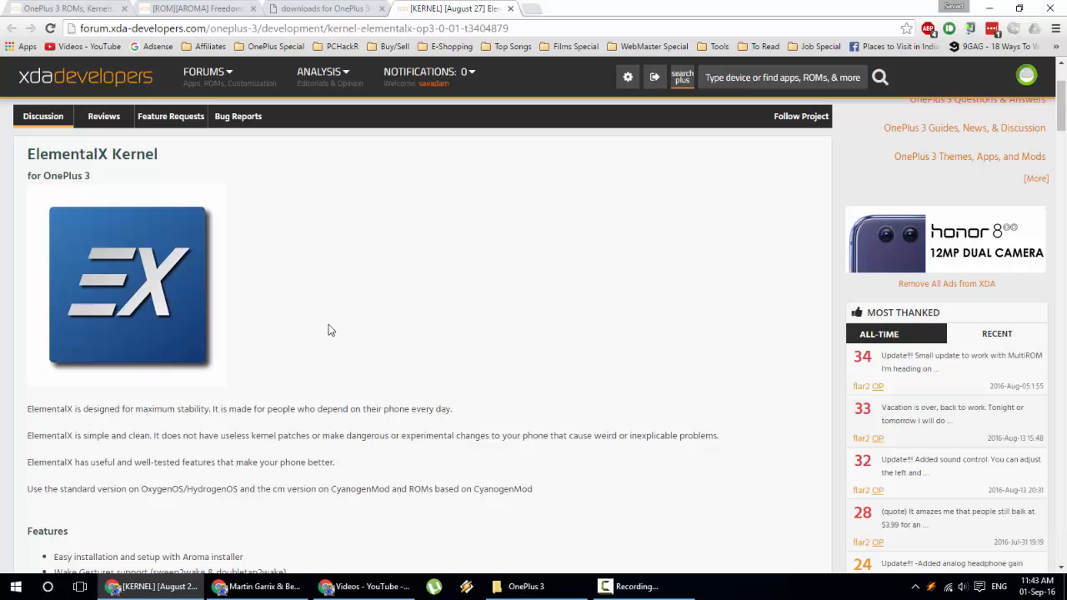
pyautogui.moveTo(310, 308)
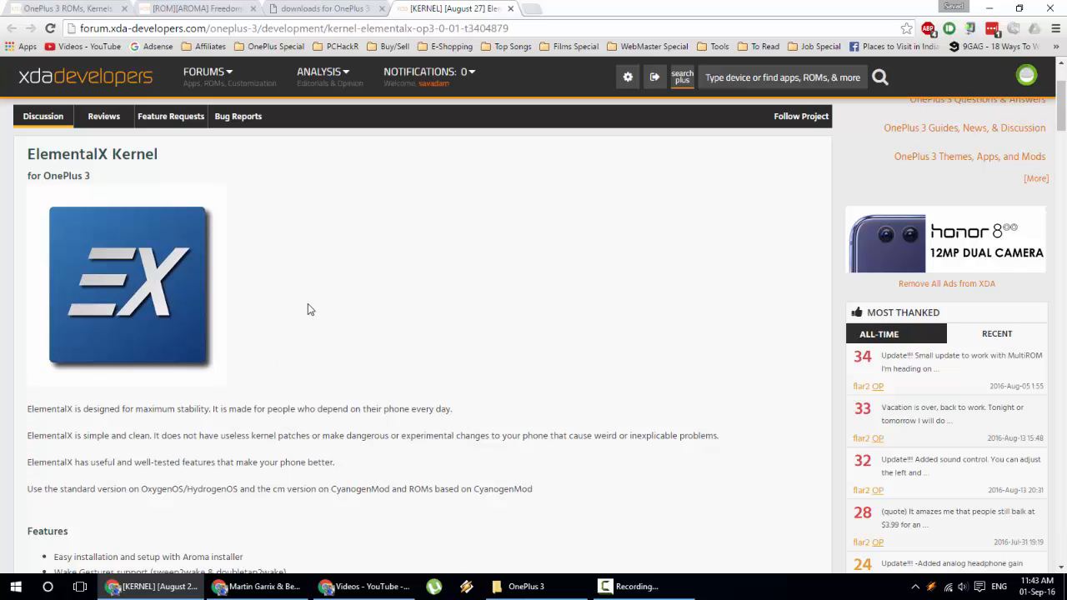
pyautogui.scroll(-3)
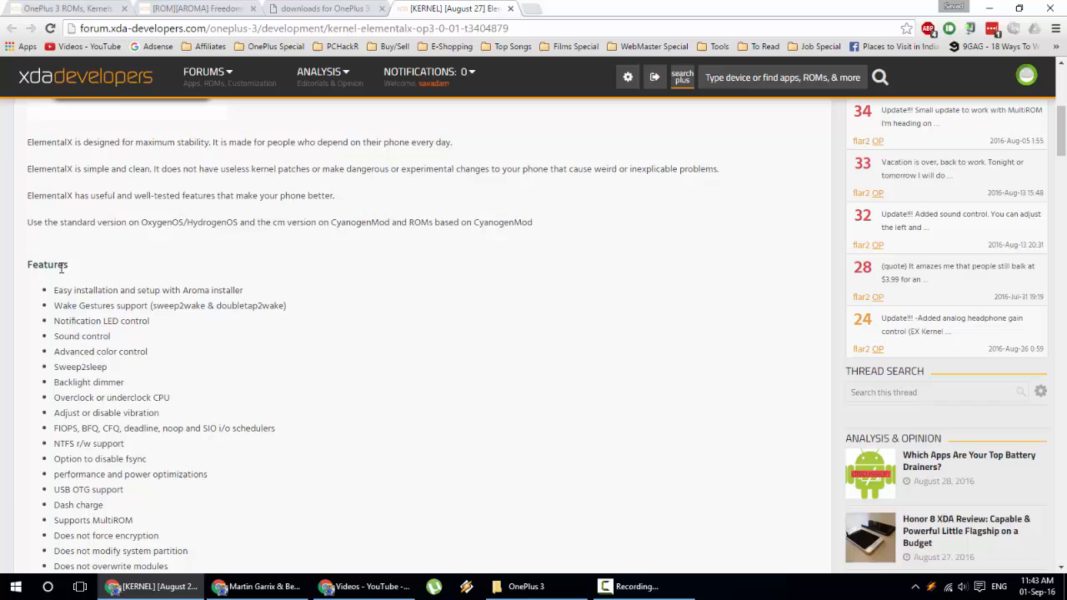
pyautogui.scroll(-3)
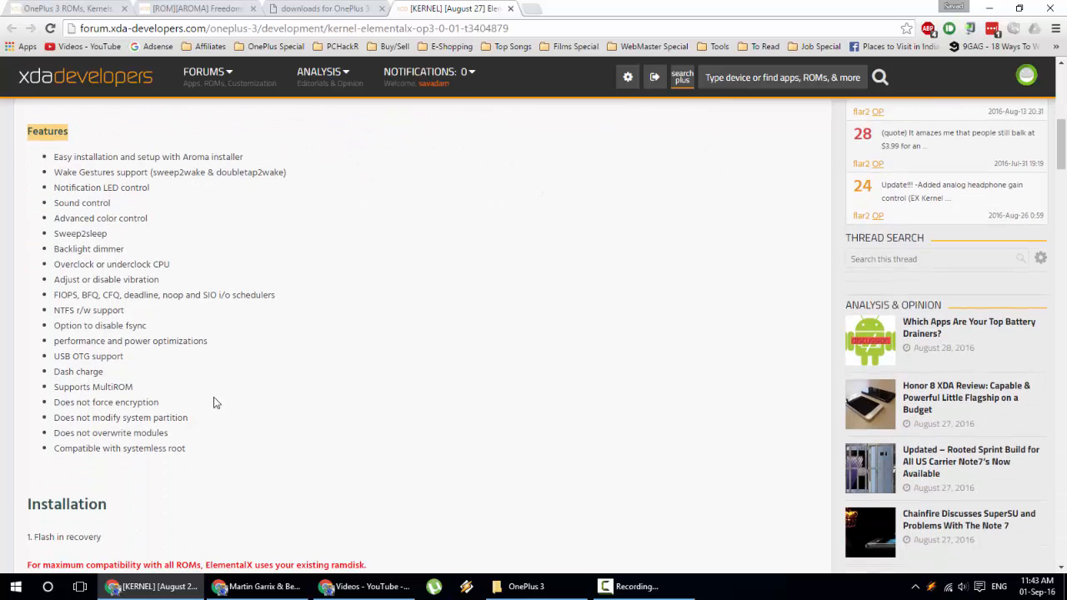
pyautogui.scroll(-3)
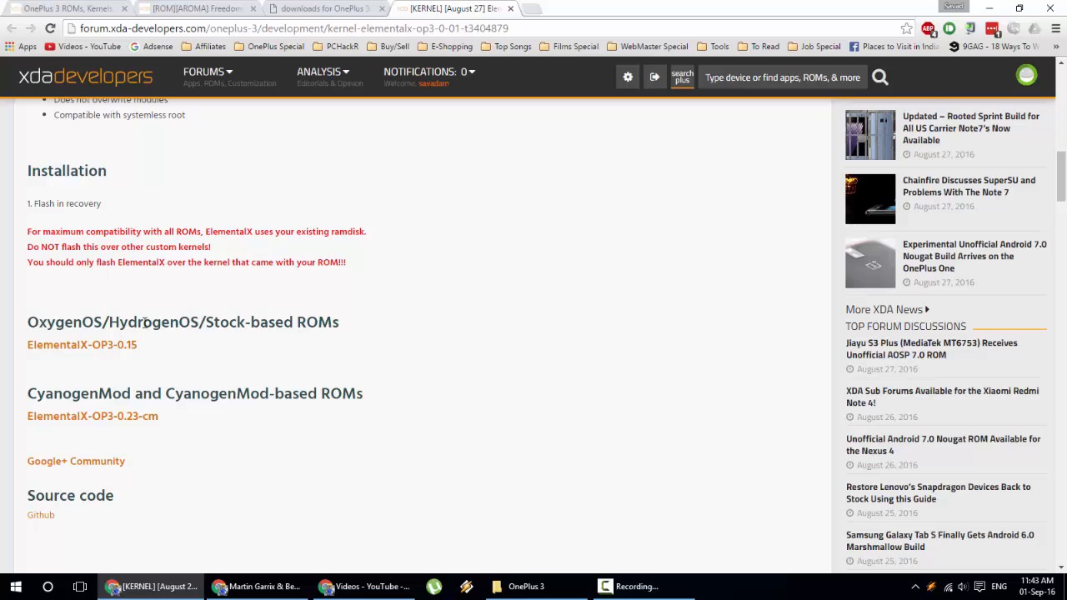
# Step: Follow the ElementalX-OP3-0.15 download link under OxygenOS/HydrogenOS/Stock-based ROMs
pyautogui.doubleClick(60, 324)
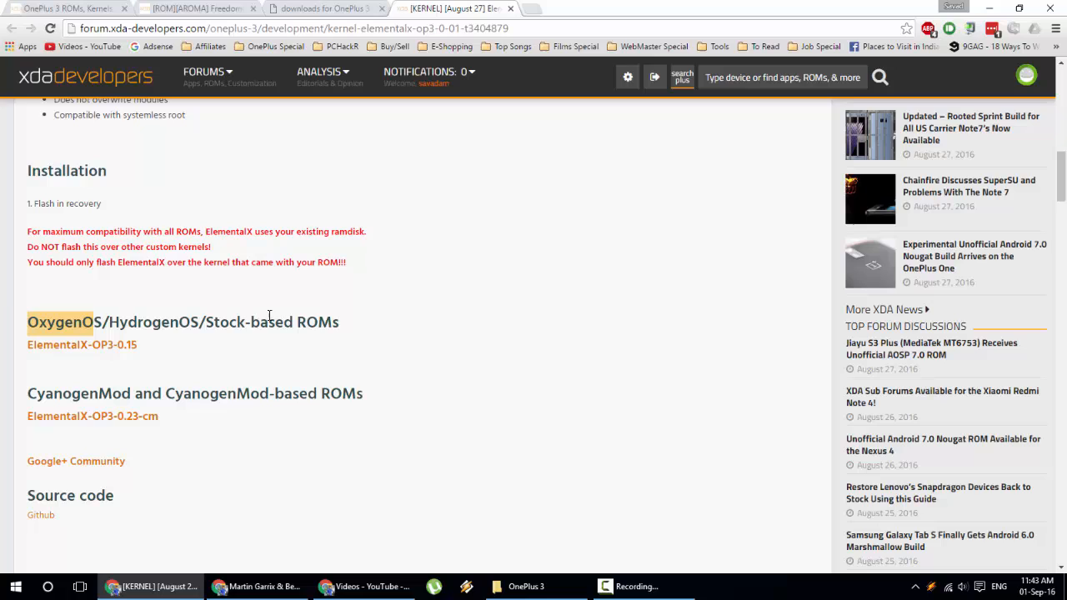
pyautogui.moveTo(100, 350)
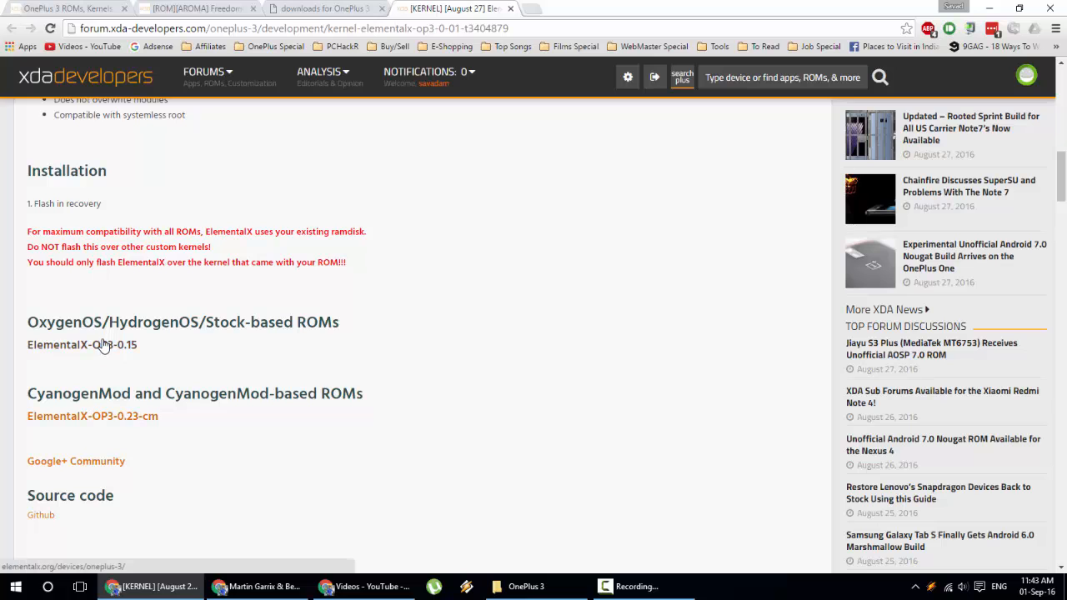
pyautogui.click(81, 345)
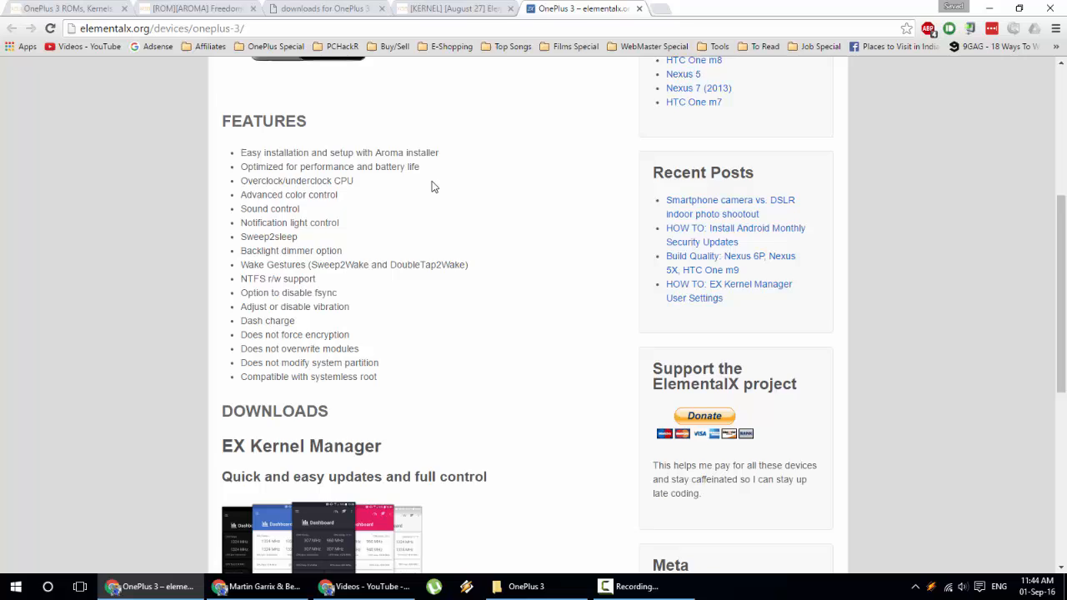
# Step: Reach the Downloads section and follow the Get it on Google Play badge to EX Kernel Manager
pyautogui.scroll(-3)
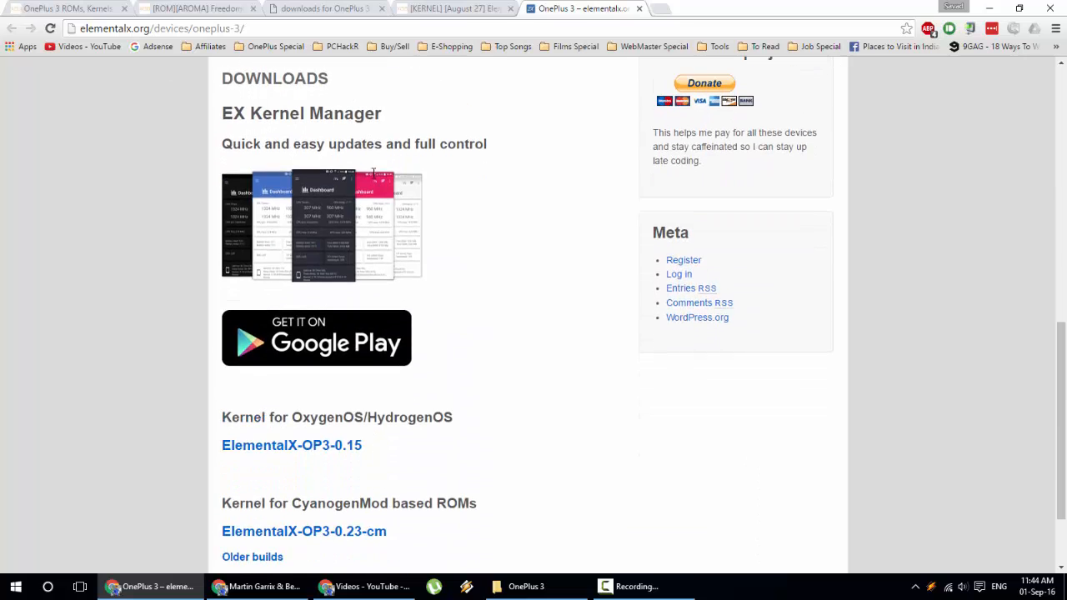
pyautogui.scroll(-3)
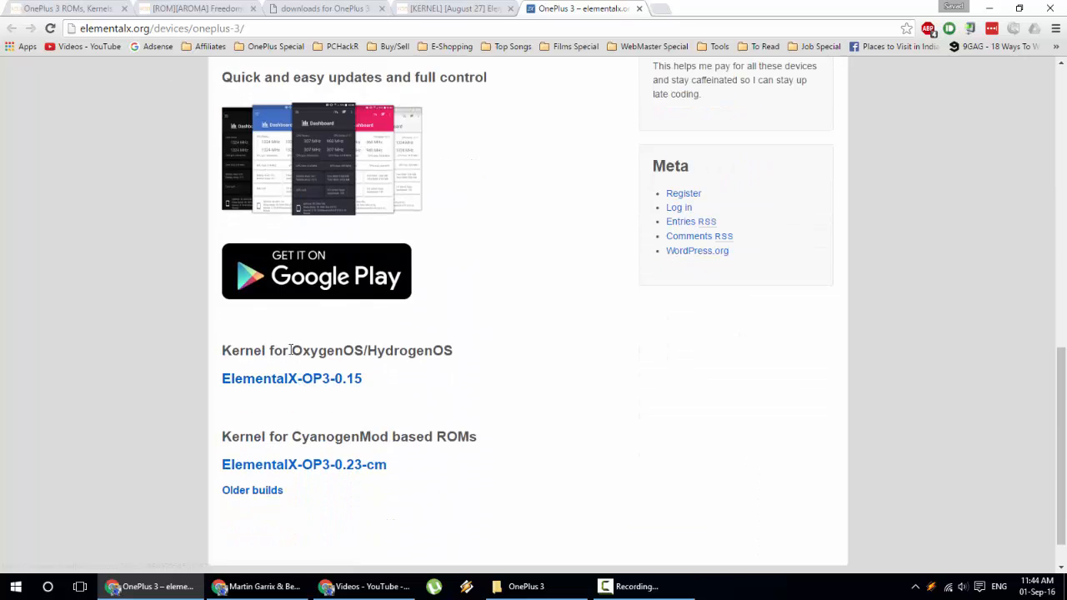
pyautogui.moveTo(421, 375)
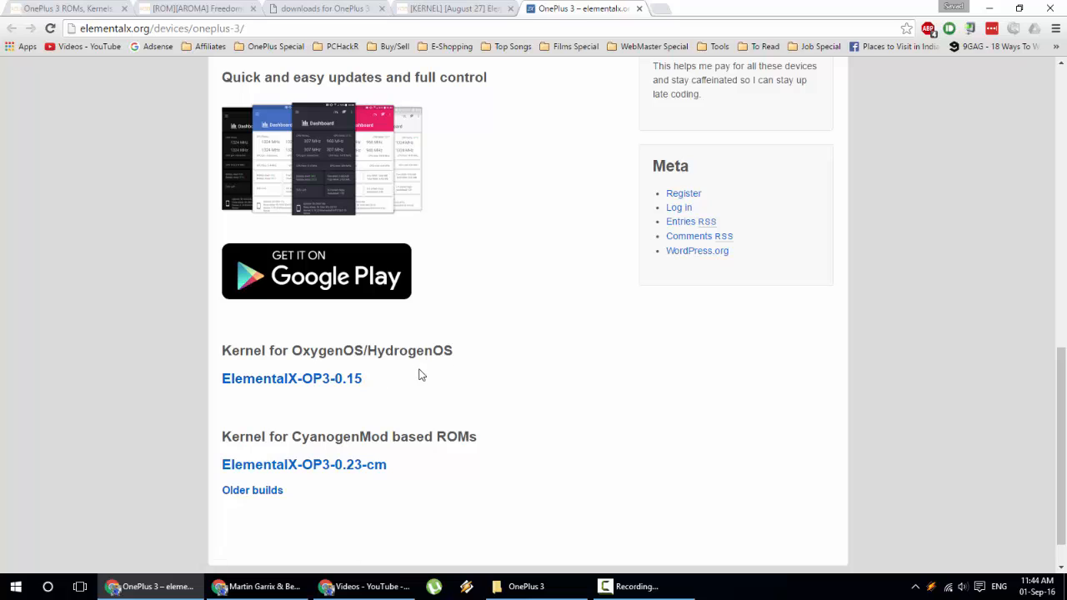
pyautogui.moveTo(417, 380)
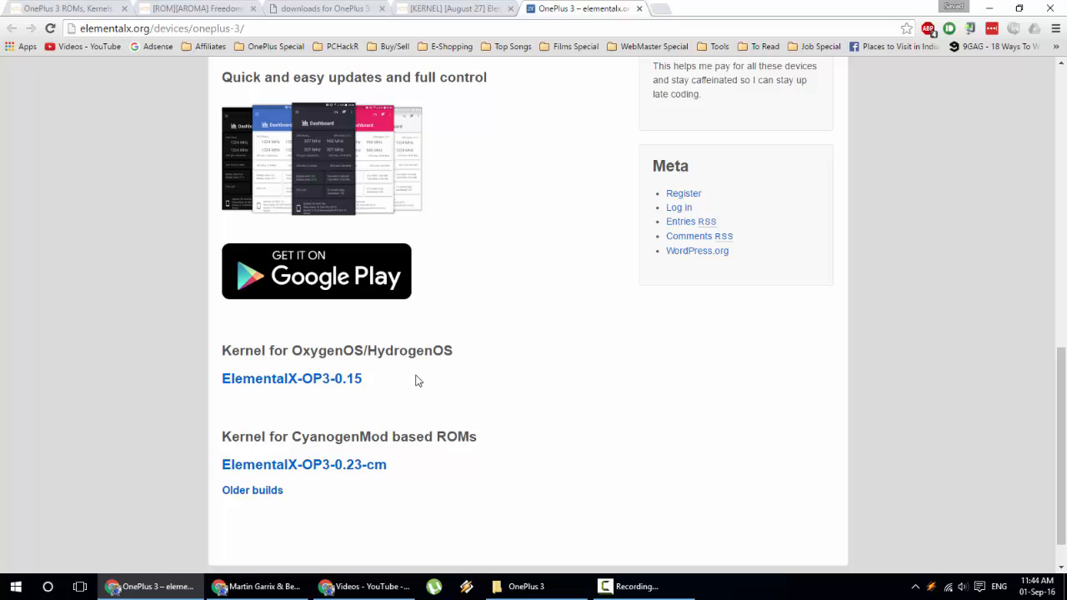
pyautogui.moveTo(317, 386)
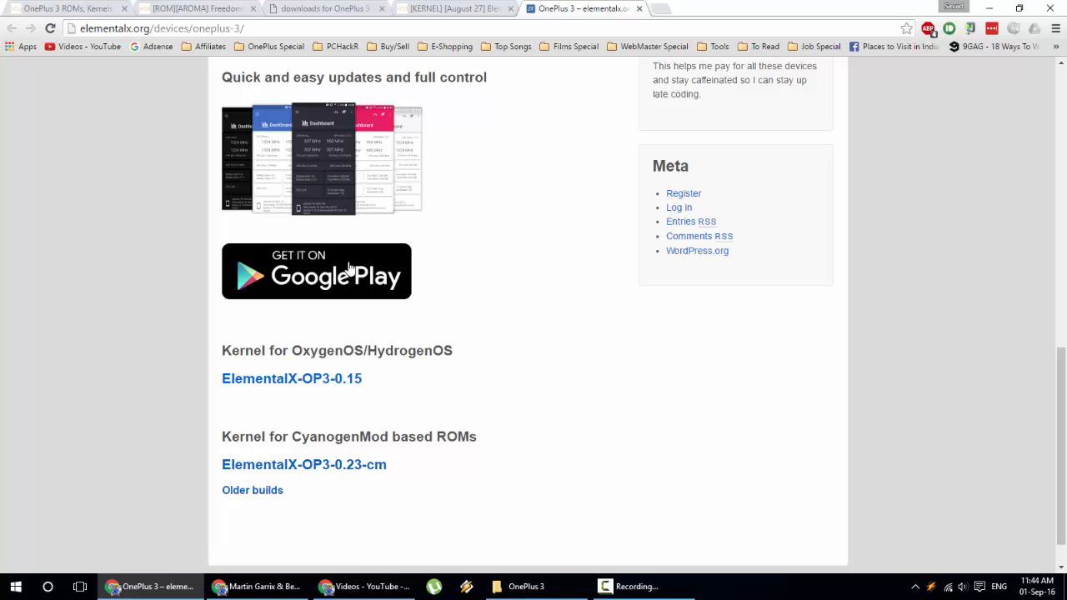
pyautogui.moveTo(342, 280)
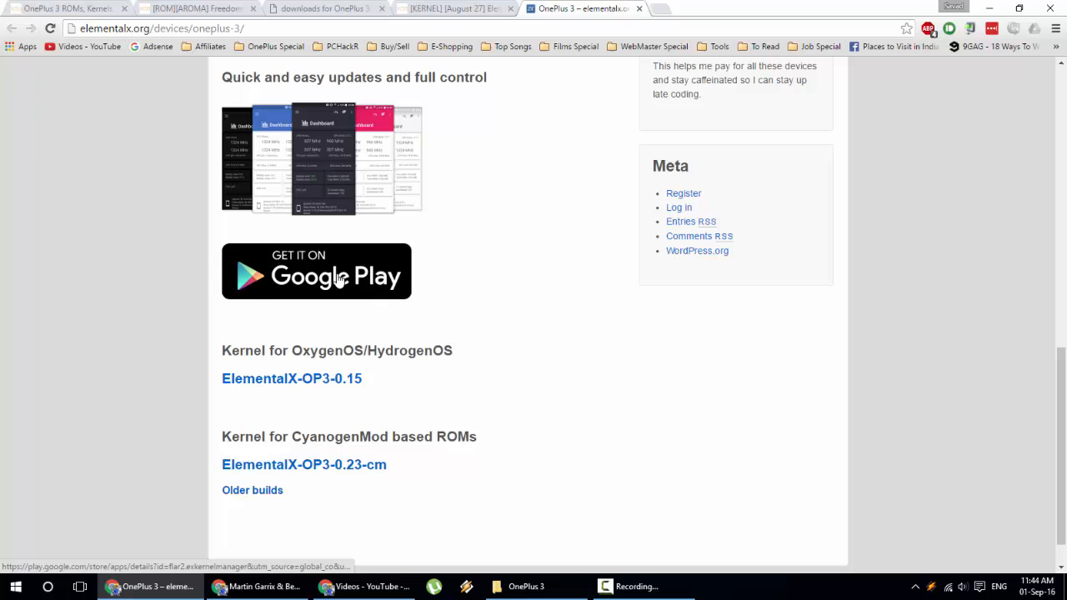
pyautogui.click(317, 270)
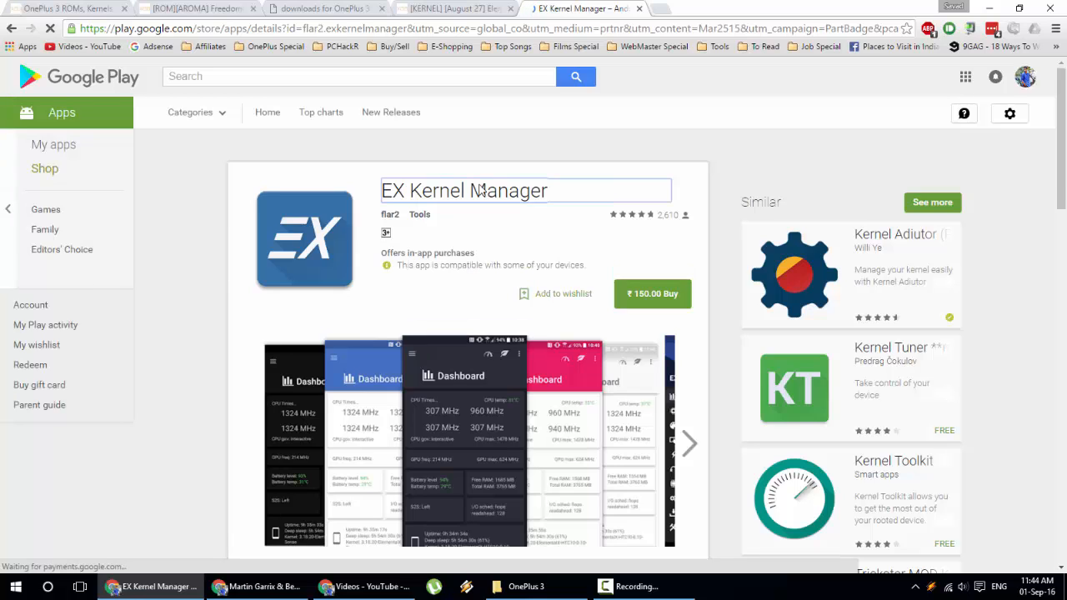
pyautogui.moveTo(523, 210)
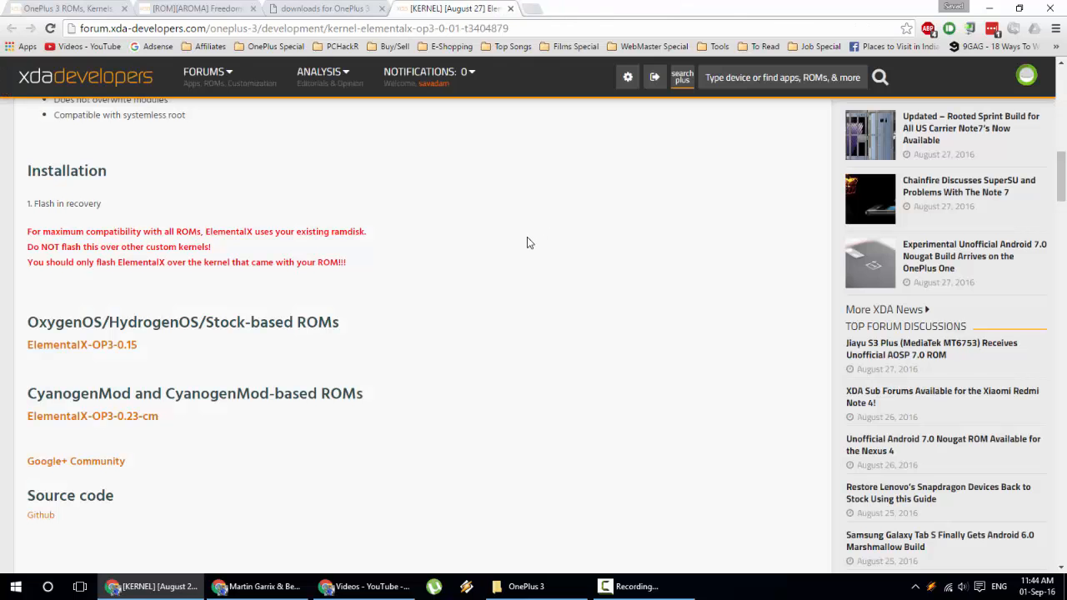
pyautogui.moveTo(573, 230)
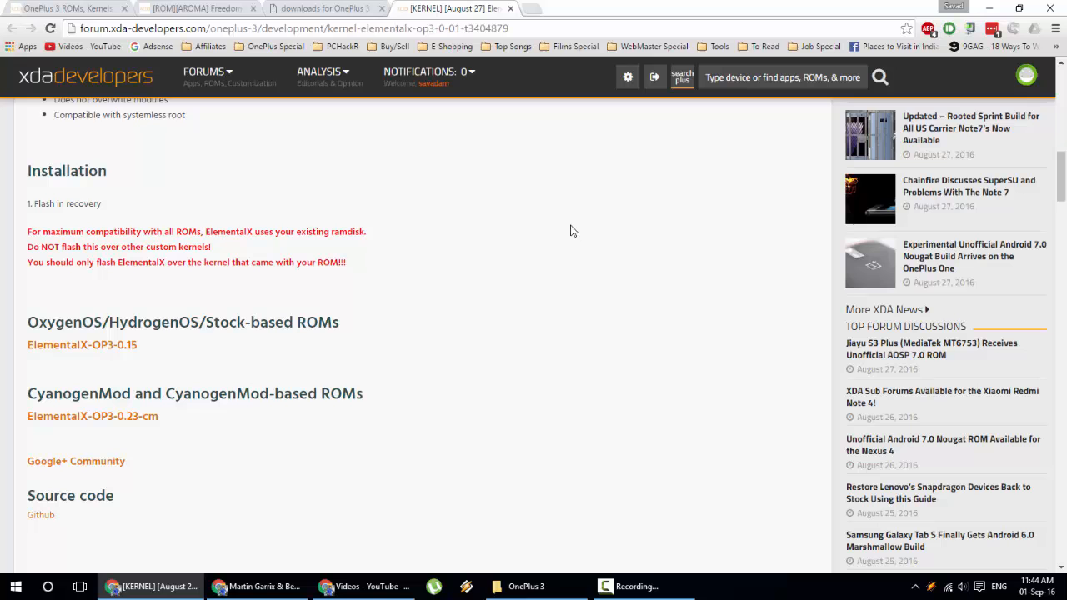
pyautogui.moveTo(541, 390)
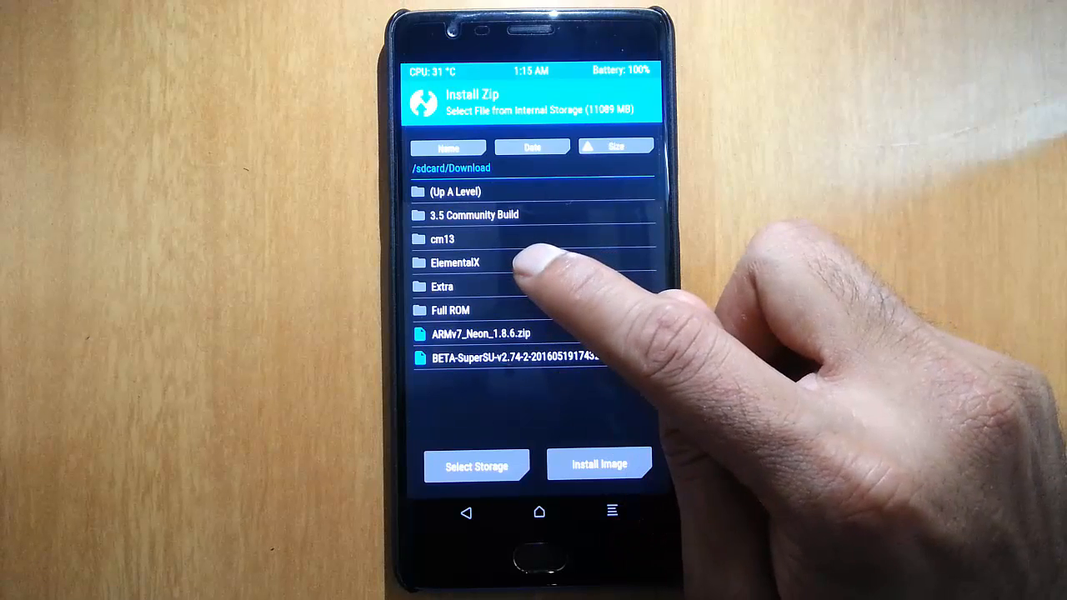
# Step: Enter the ElementalX folder under /sdcard/Download in TWRP's Install browser
pyautogui.click(454, 262)
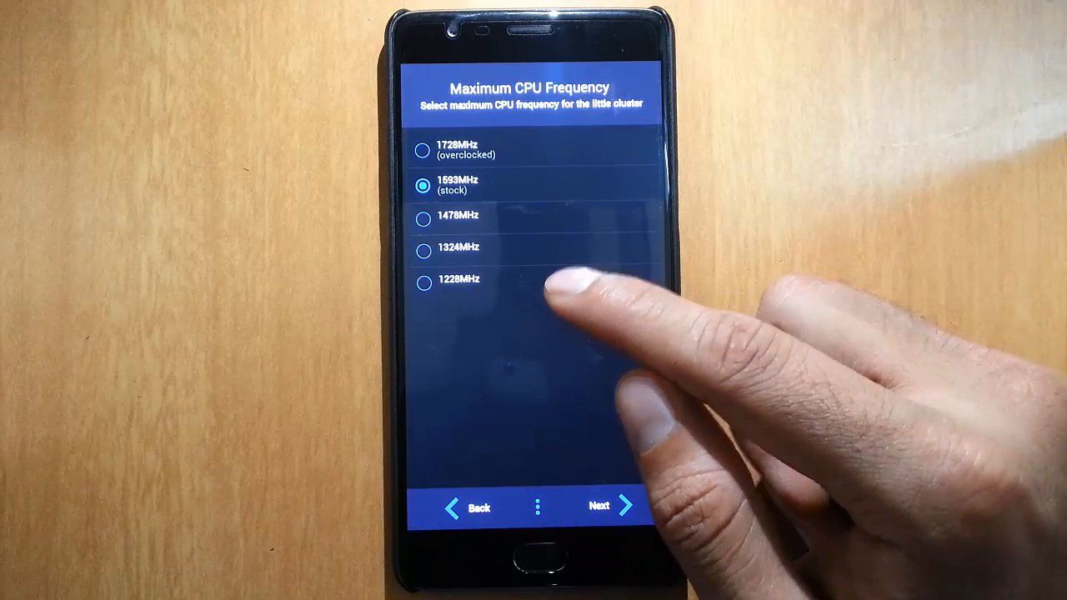
# Step: Accept stock CPU frequency, FIOPS scheduler, no wake gestures and sweep-left Sweep2Sleep through the wizard pages
pyautogui.click(420, 150)
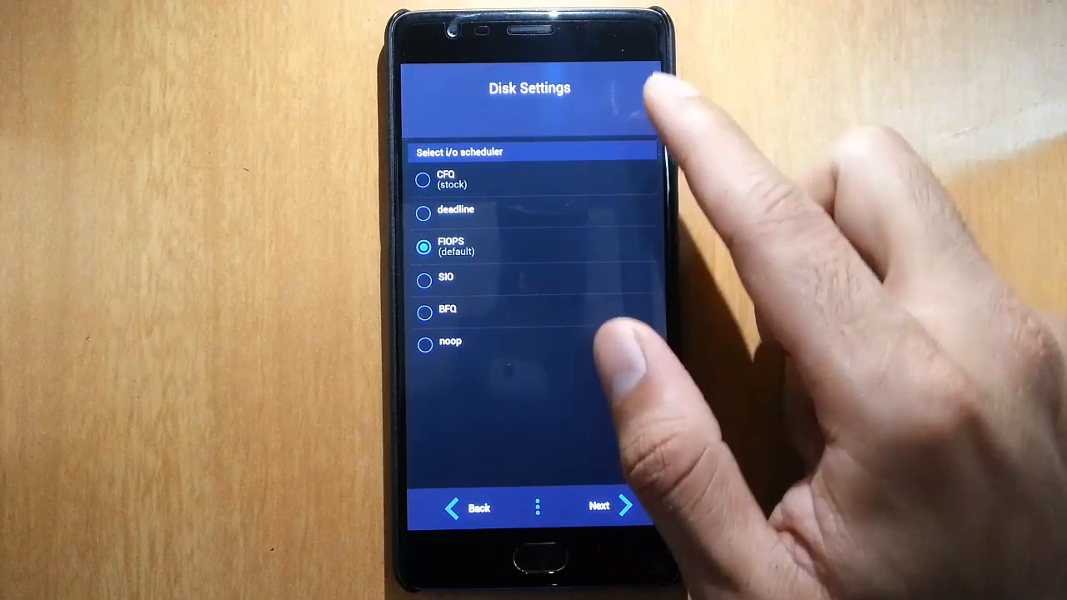
pyautogui.click(600, 507)
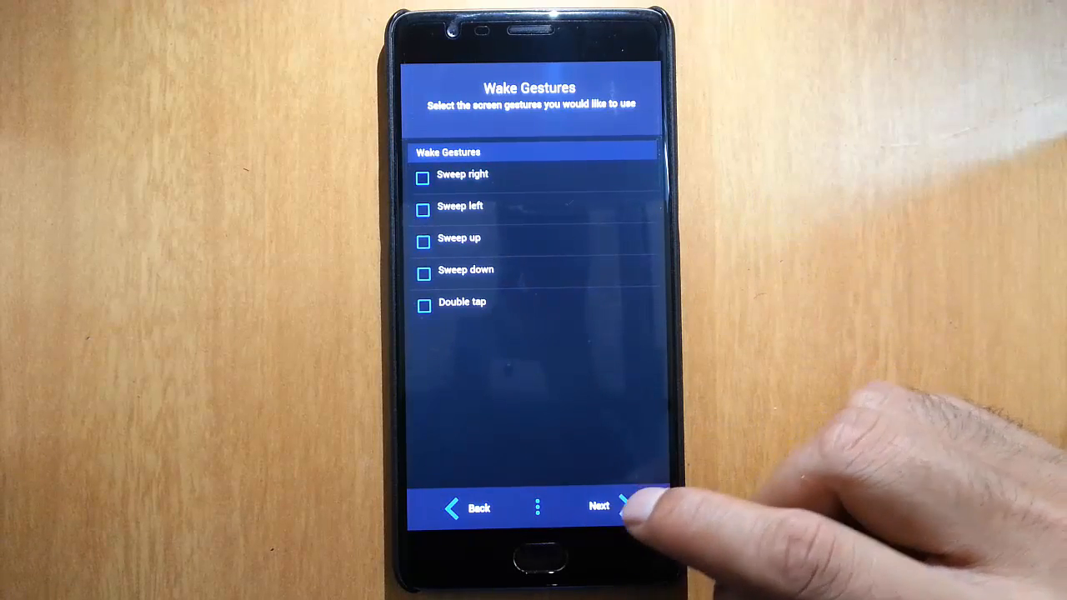
pyautogui.click(609, 507)
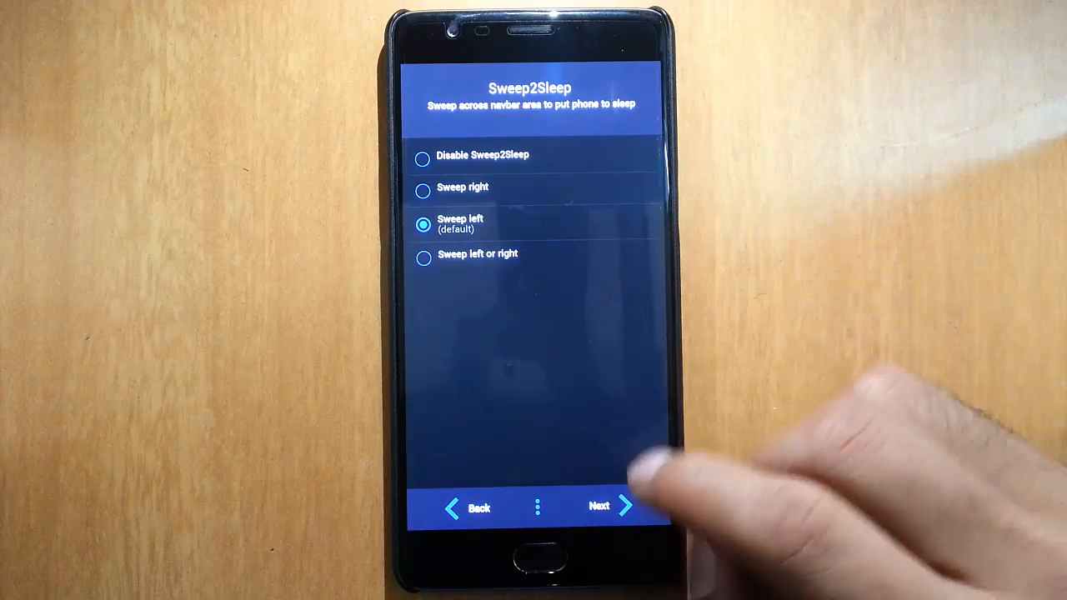
pyautogui.click(600, 507)
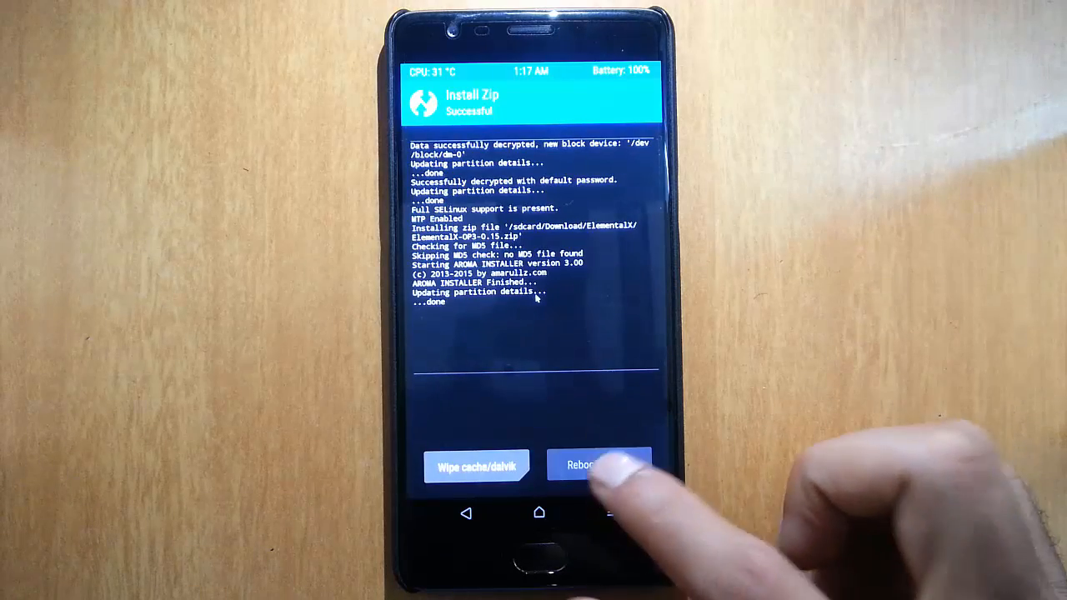
# Step: Reboot the phone into Android once Install Zip reports Successful
pyautogui.click(590, 466)
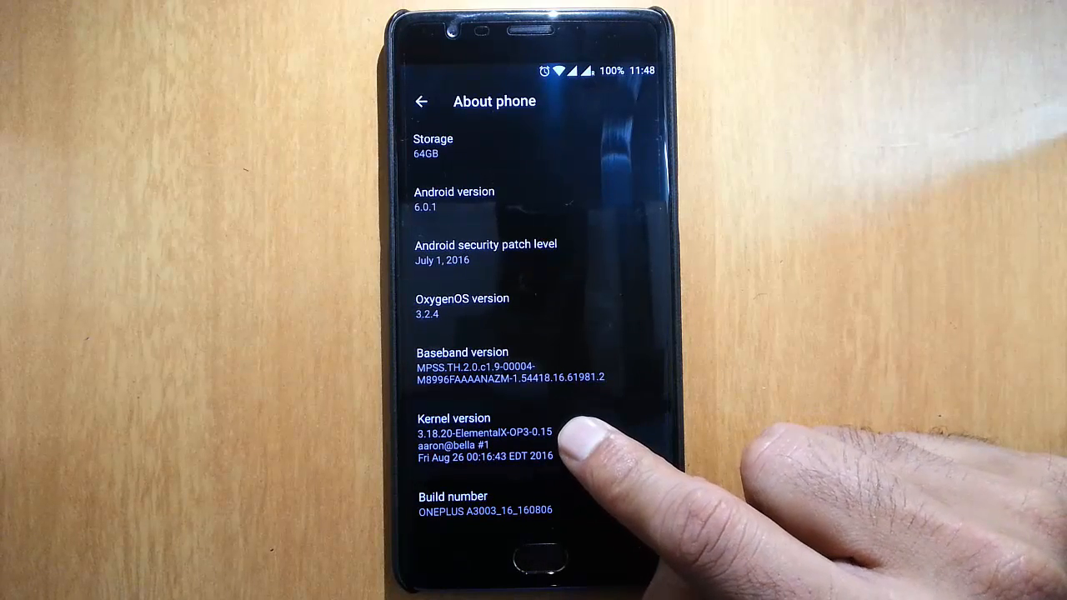
# Step: Scroll About phone to the Kernel version entry reading 3.18.20-ElementalX-OP3-0.15
pyautogui.scroll(-3)
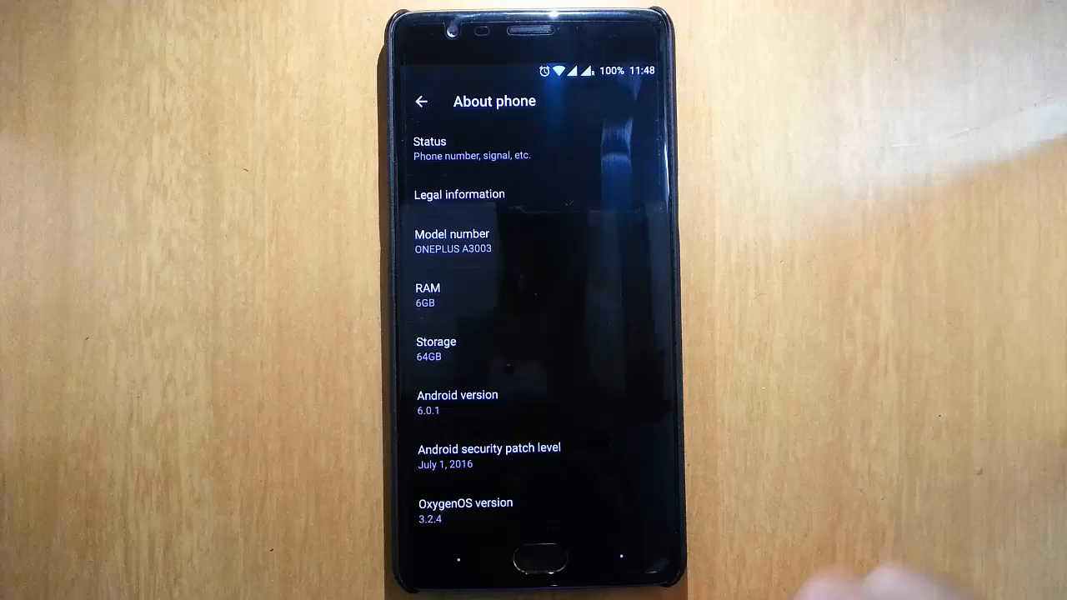